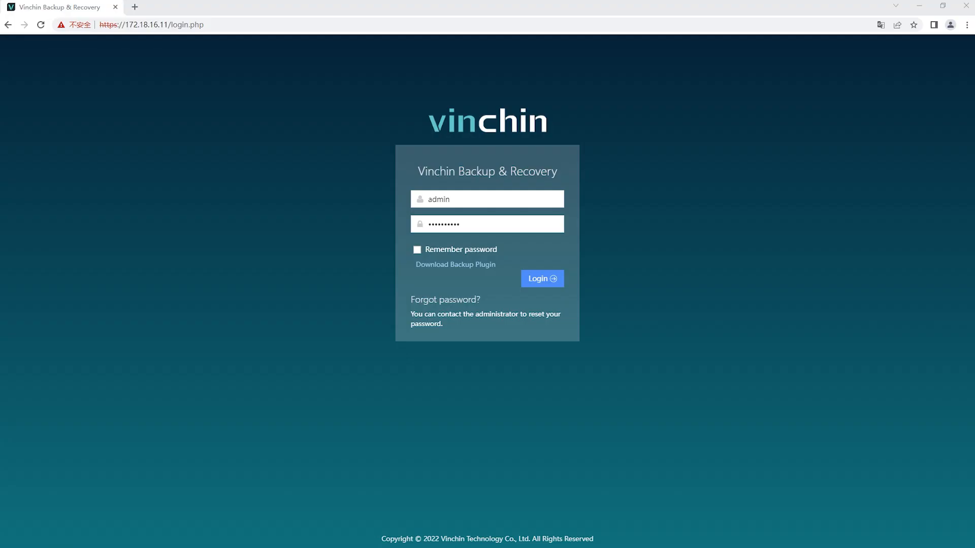
mouse_move(410, 310)
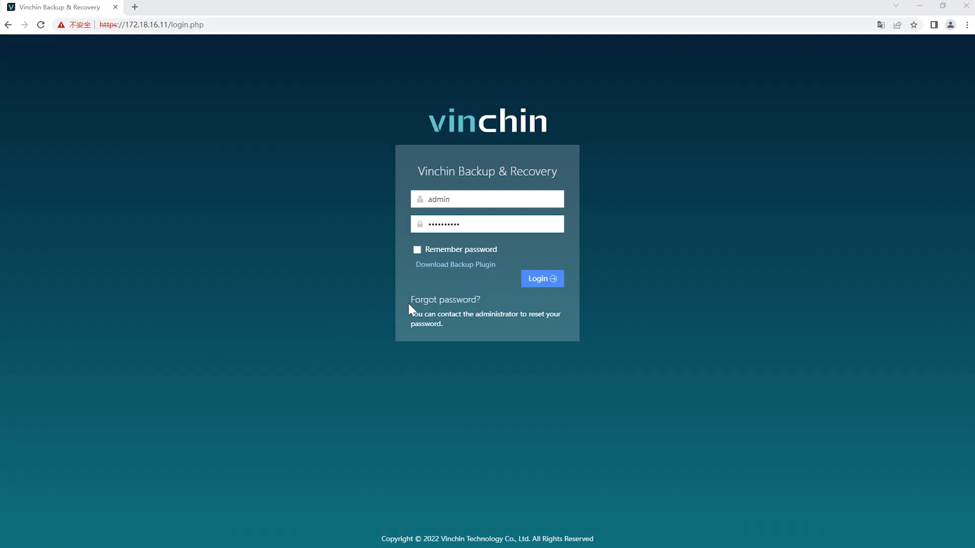
mouse_move(530, 293)
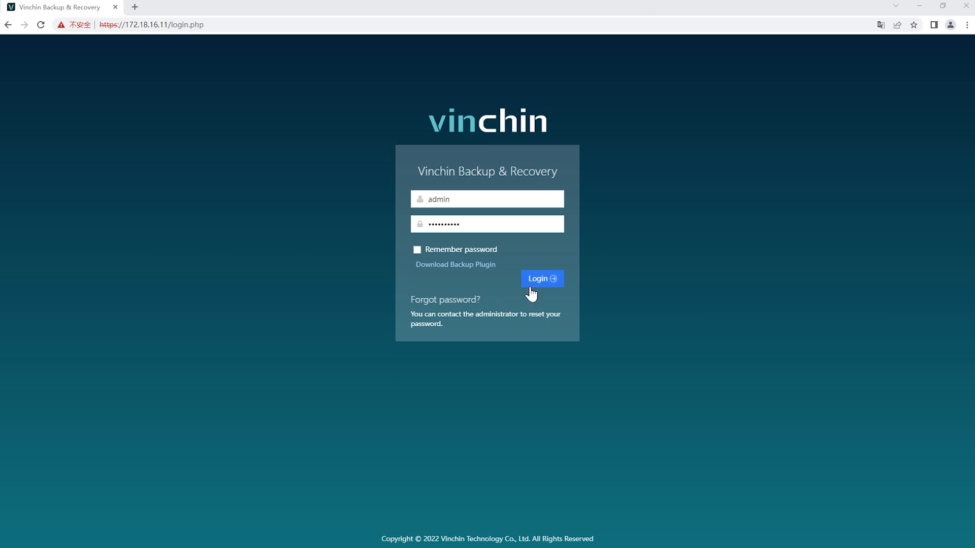
Log in to the console as admin and expand VM Backup in the sidebar
click(540, 279)
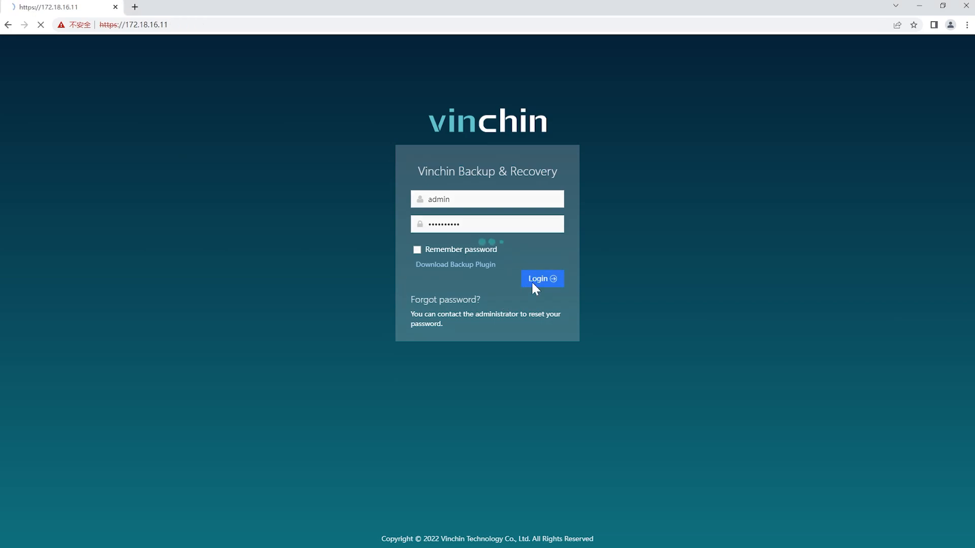
click(541, 278)
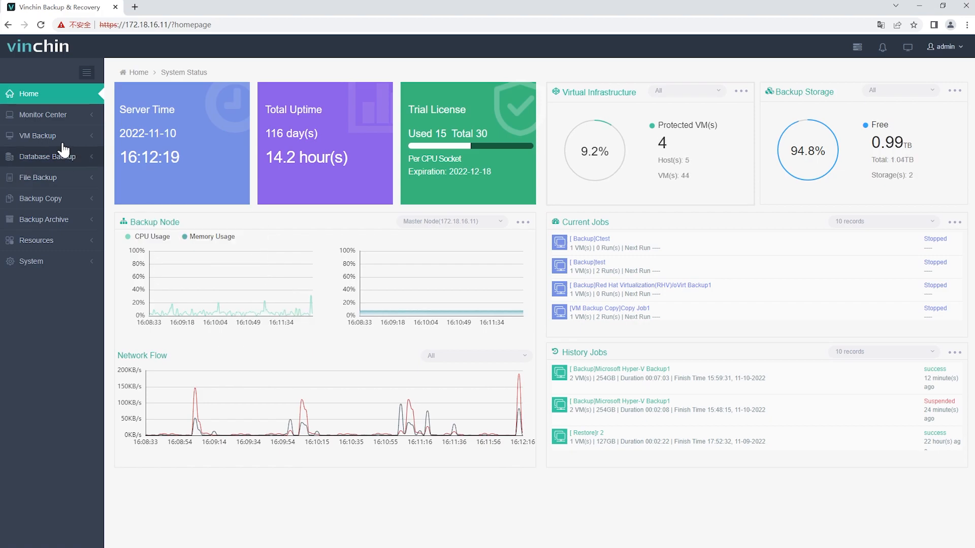
click(37, 136)
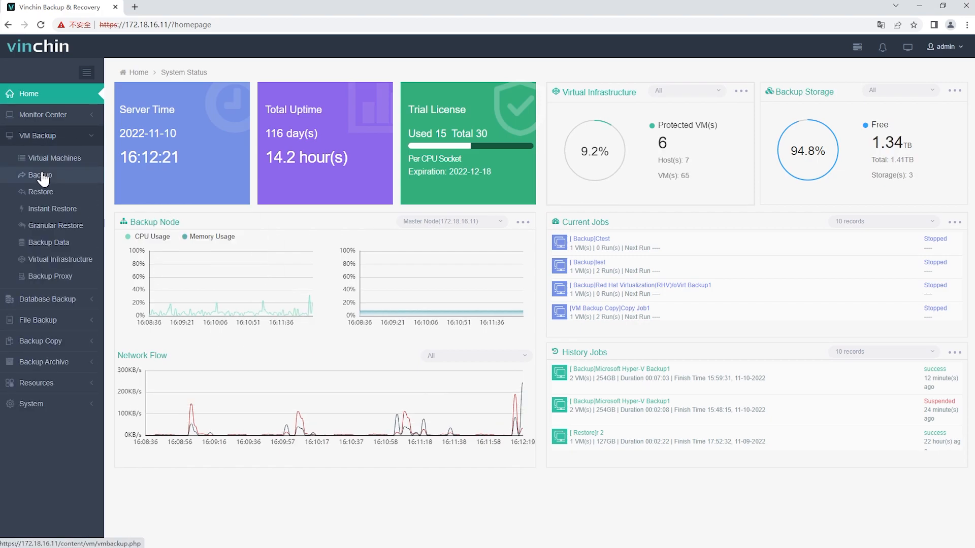
click(40, 174)
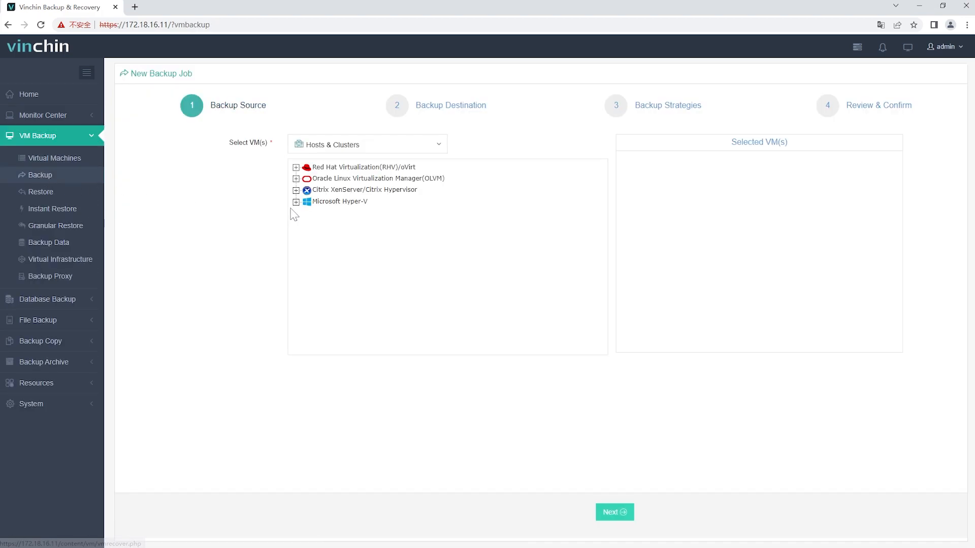
click(295, 202)
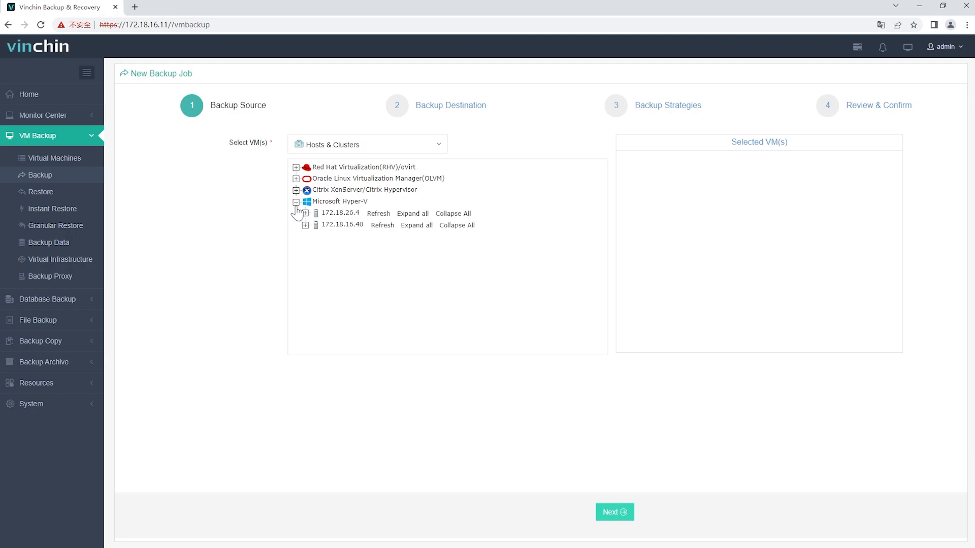
click(305, 213)
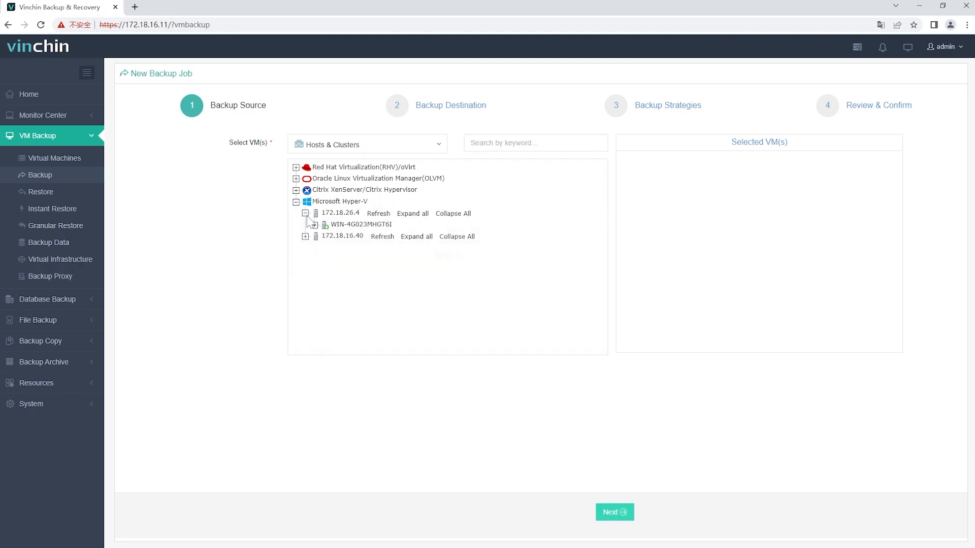
click(314, 225)
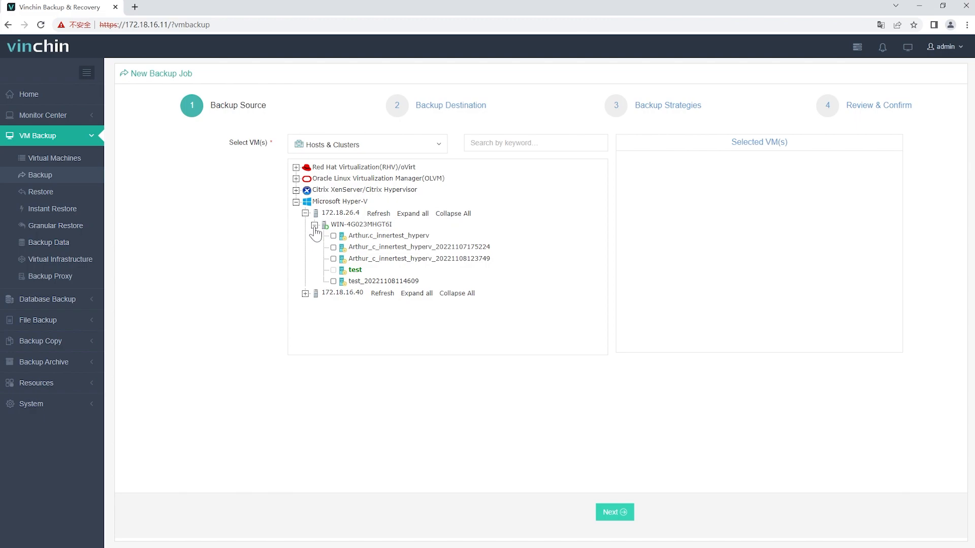
click(333, 259)
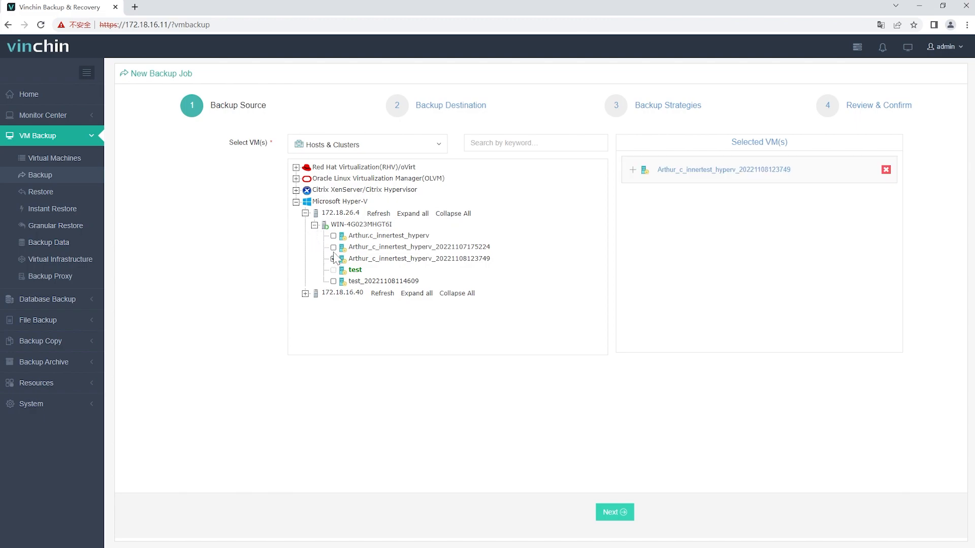
click(334, 247)
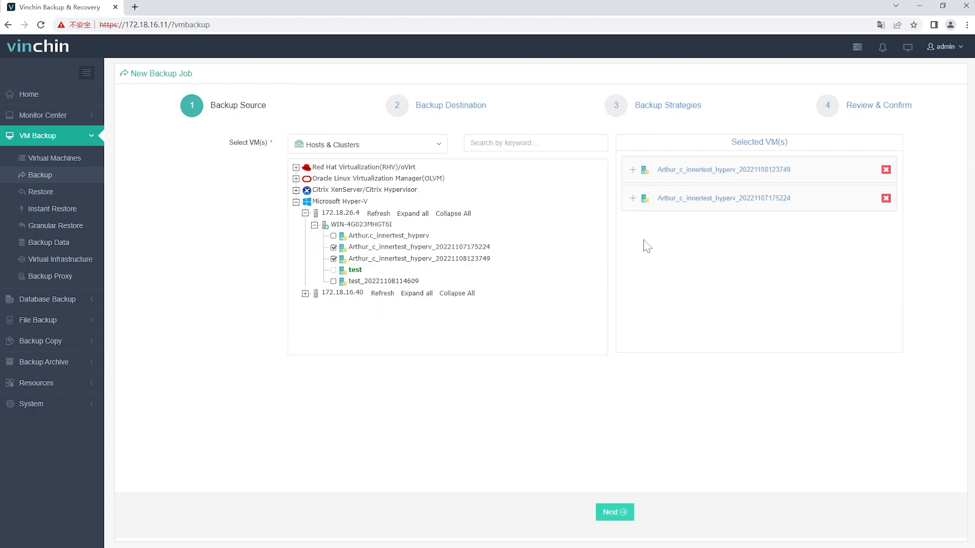
mouse_move(649, 319)
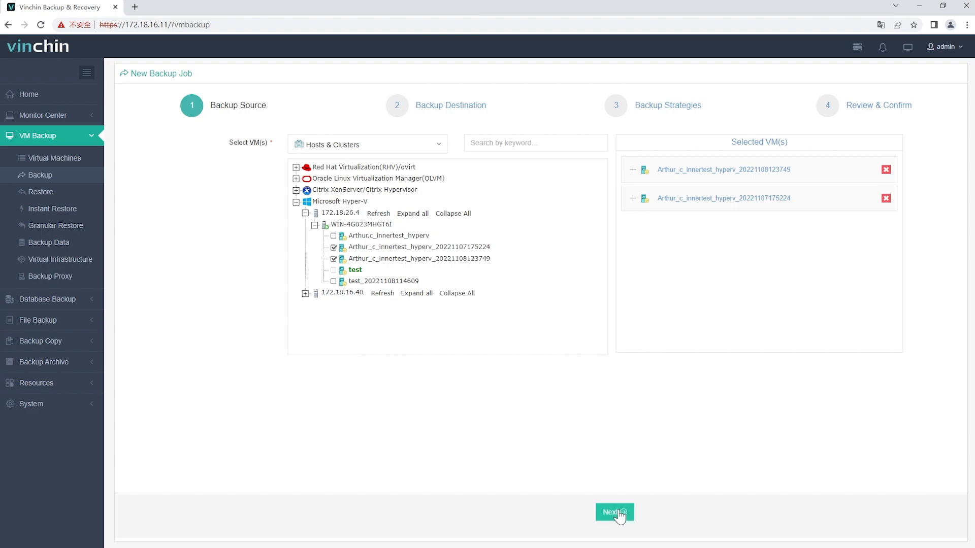
Advance to Backup Destination, keeping the centos7.7 node and iSCSI1 storage
click(613, 511)
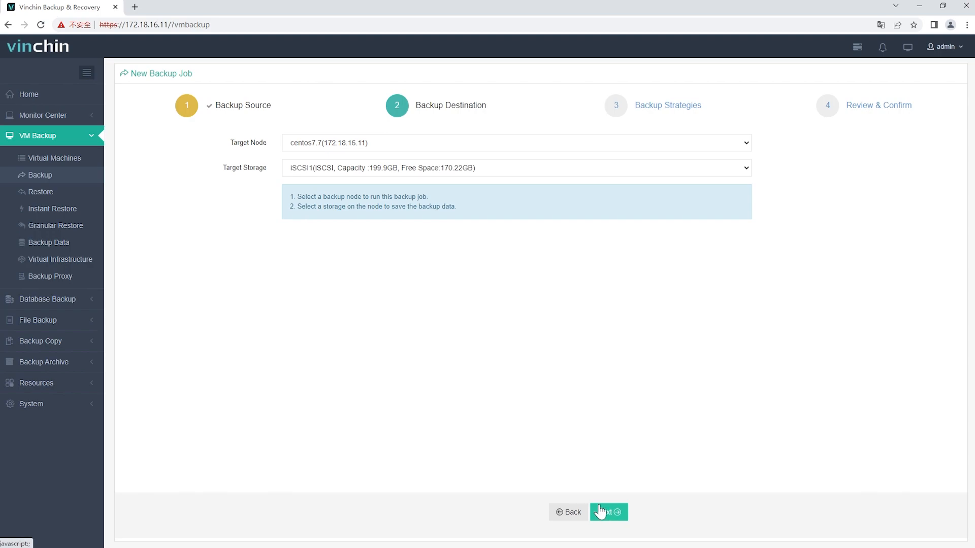
mouse_move(228, 155)
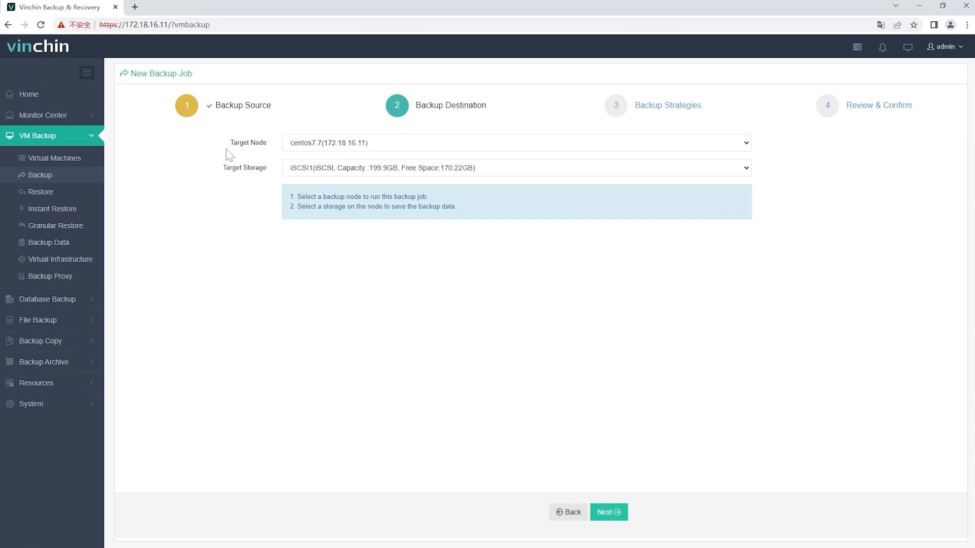
mouse_move(227, 163)
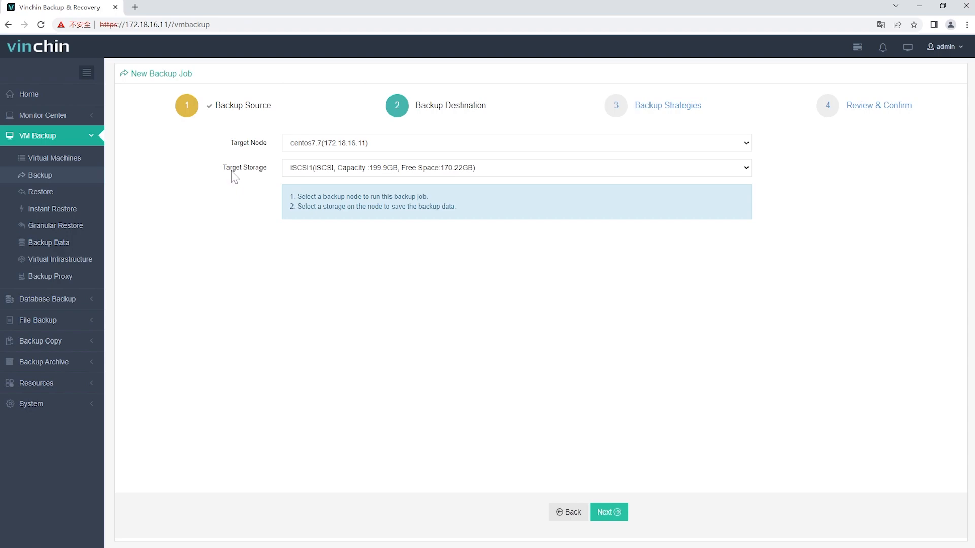
mouse_move(623, 462)
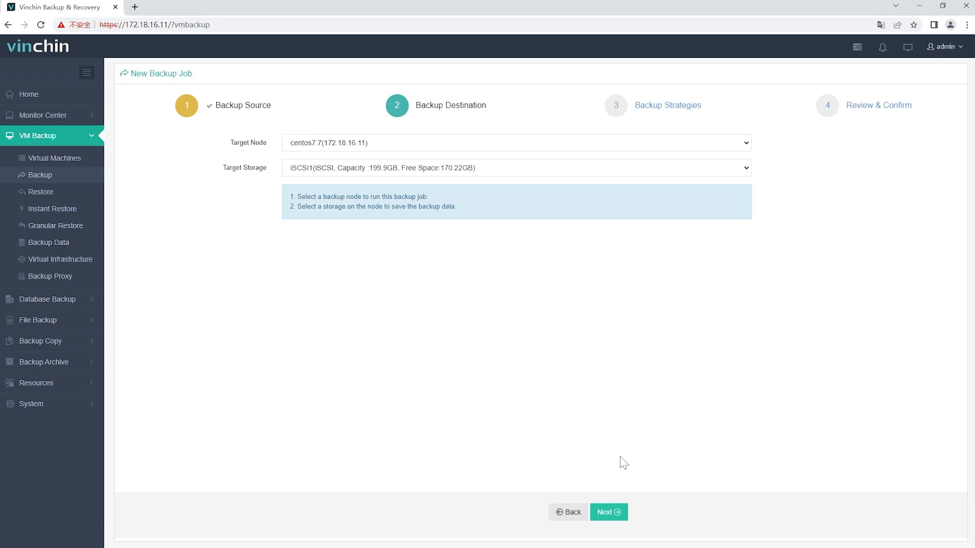
Reach Backup Strategies and set the job mode to Once-off Backup
click(607, 511)
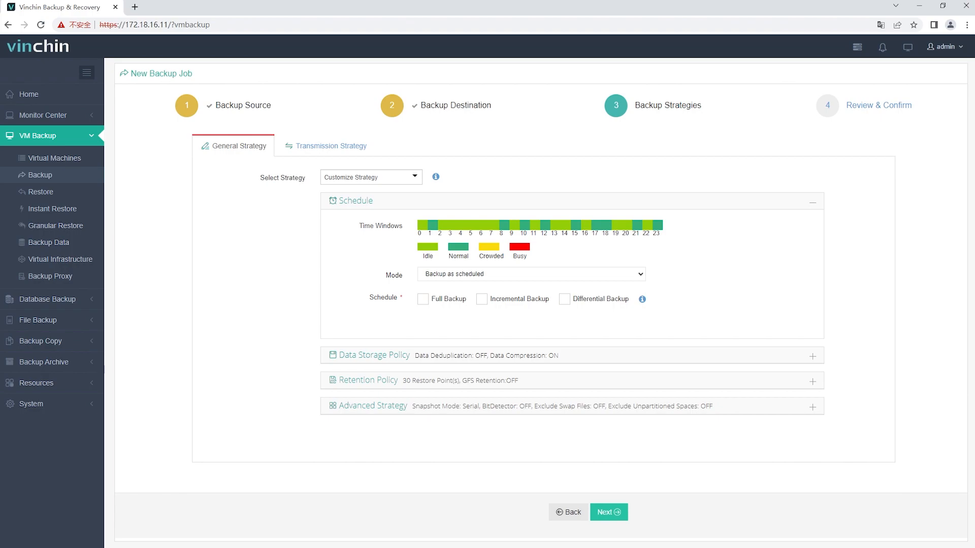
mouse_move(462, 334)
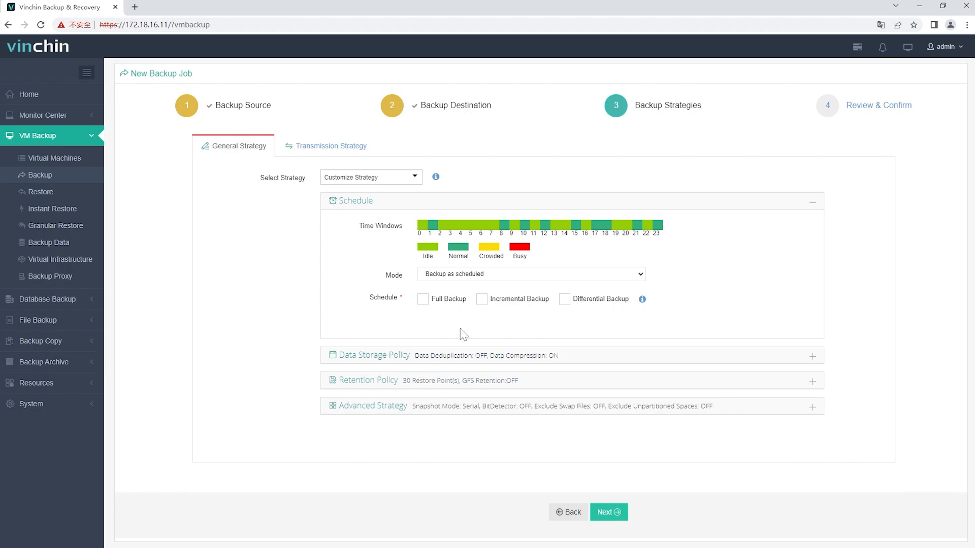
click(530, 274)
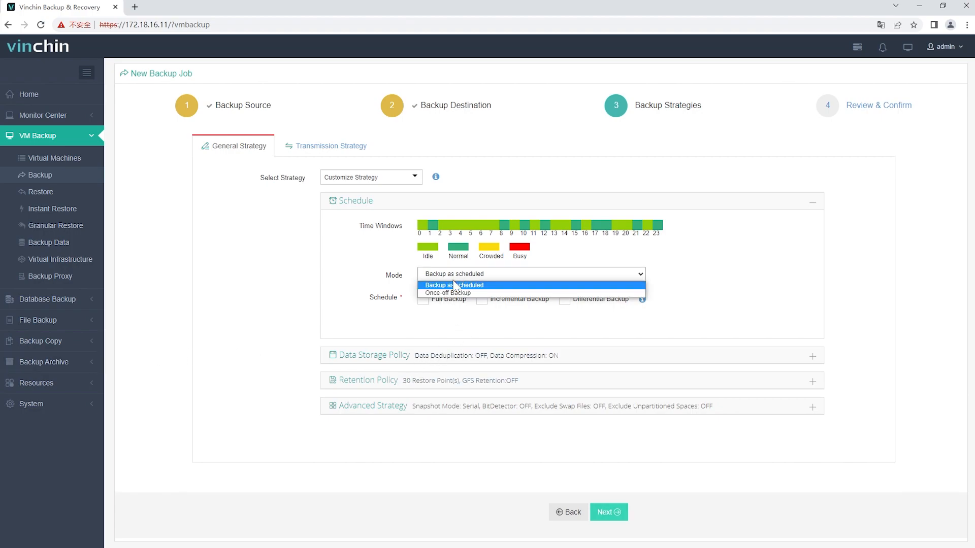
mouse_move(449, 293)
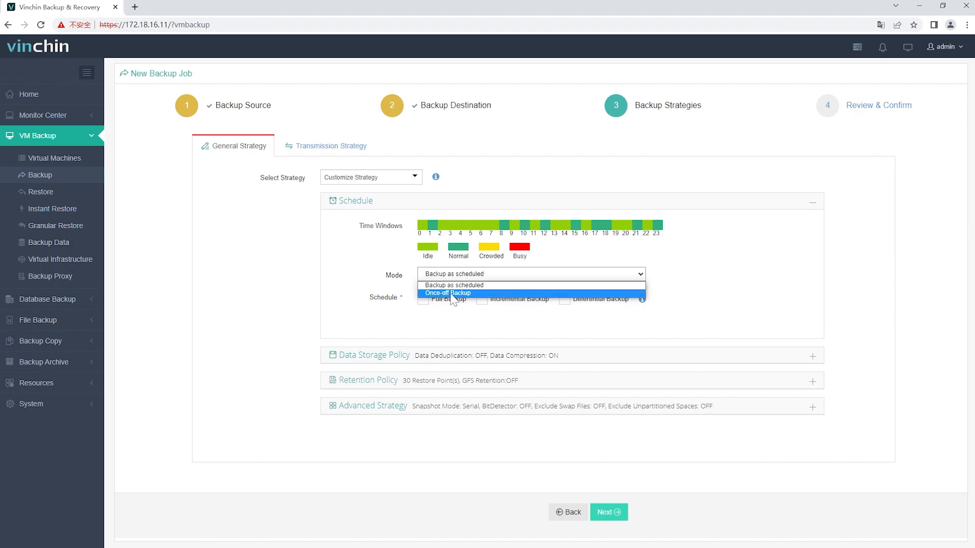
mouse_move(454, 285)
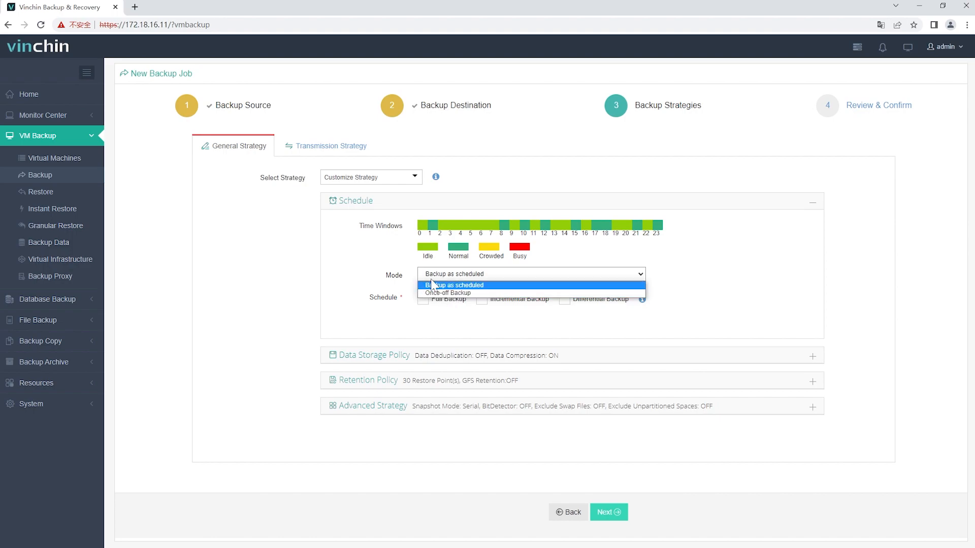
mouse_move(456, 284)
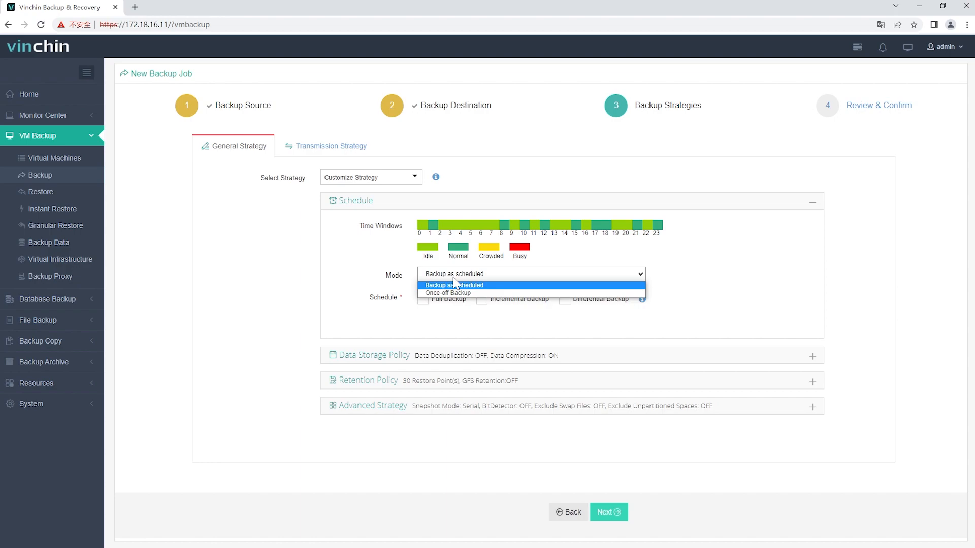
mouse_move(448, 293)
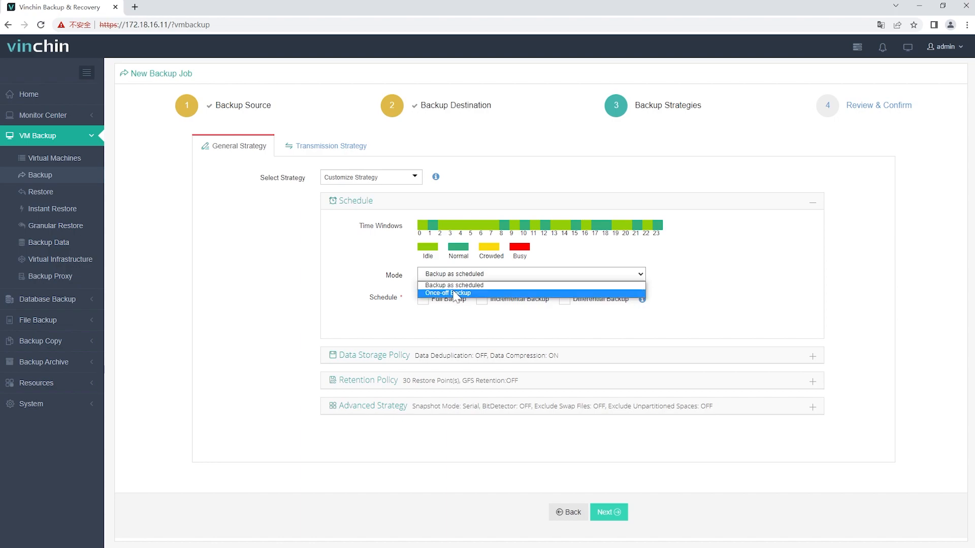
click(448, 292)
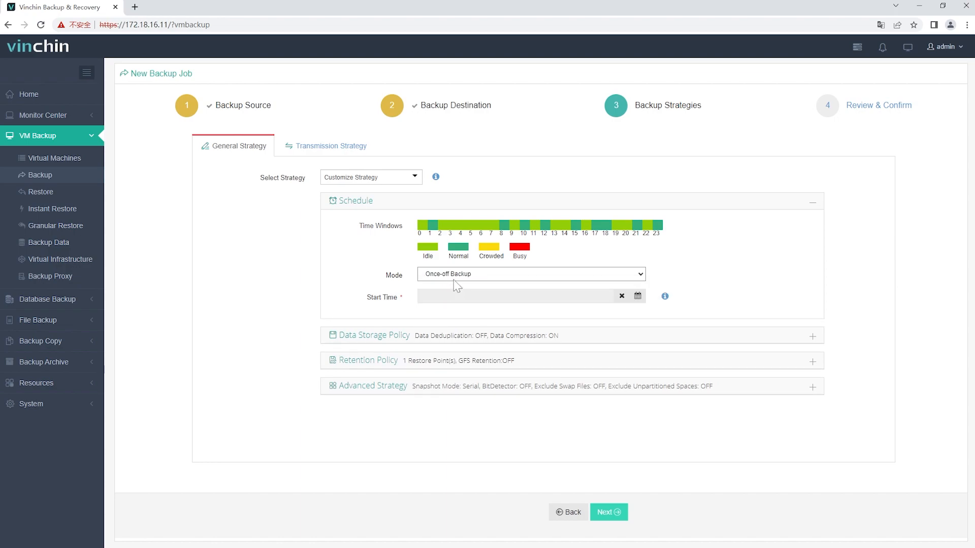
click(530, 274)
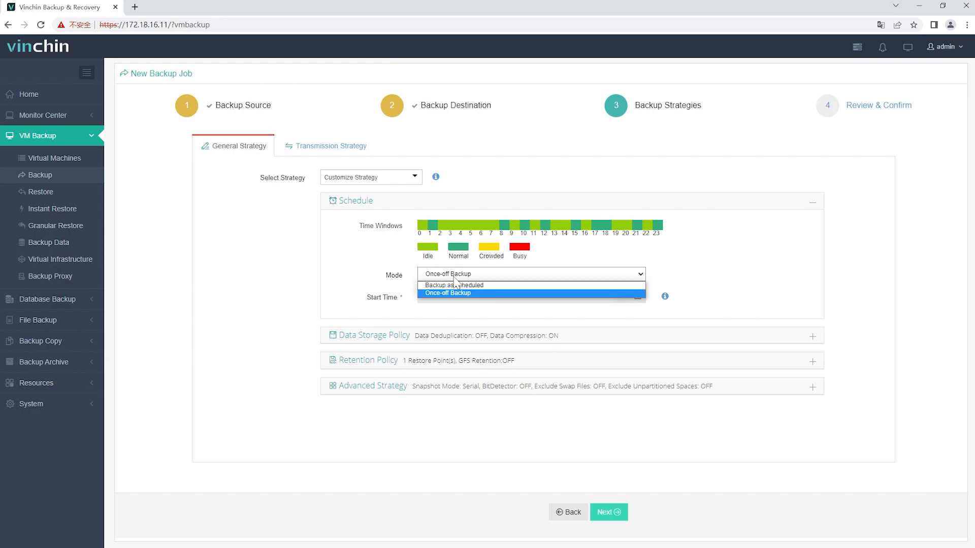
Restore scheduled weekly full and daily differential backups and turn on data deduplication
click(454, 285)
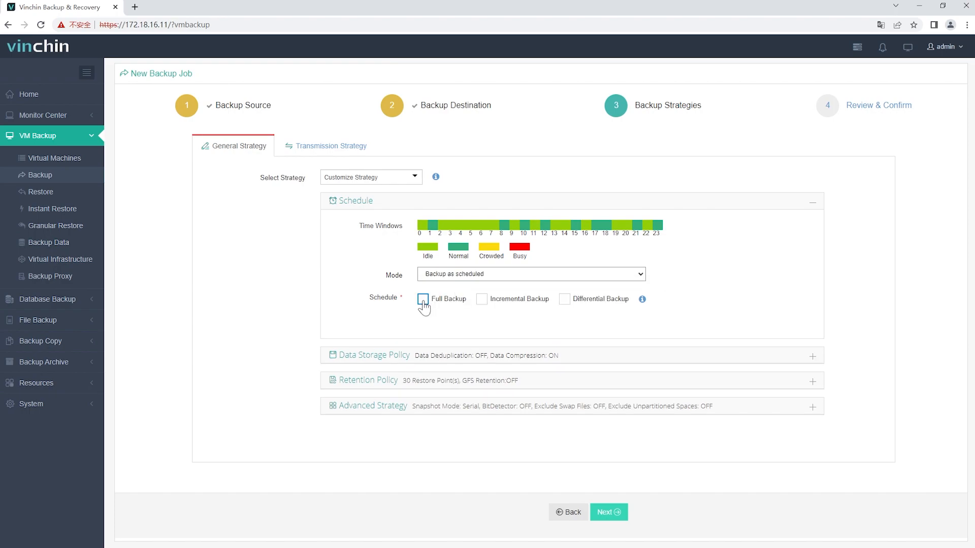
click(422, 299)
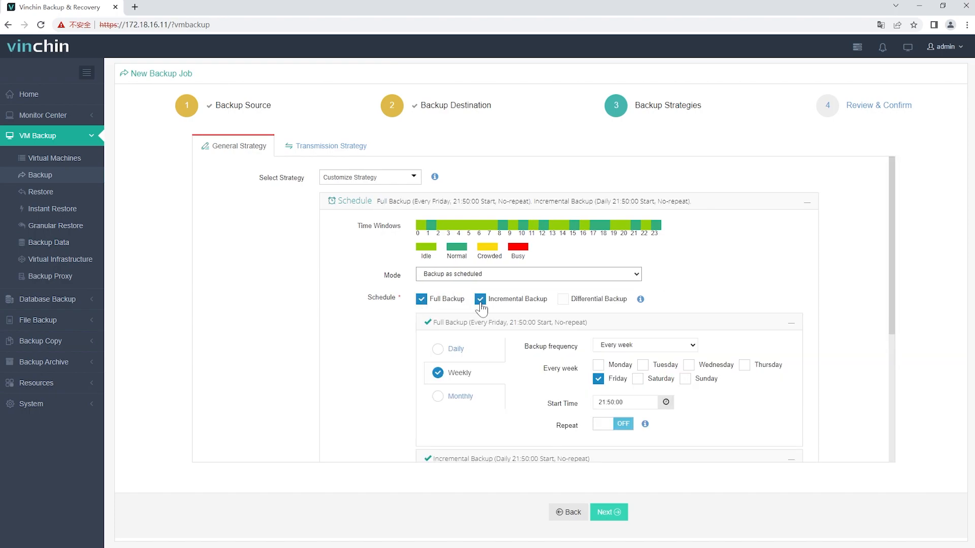
click(562, 299)
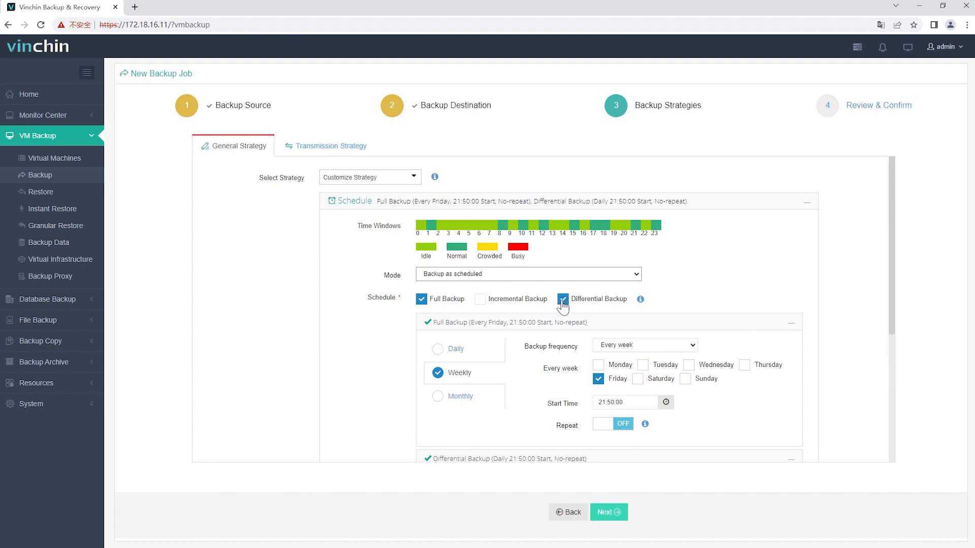
scroll(down, 3)
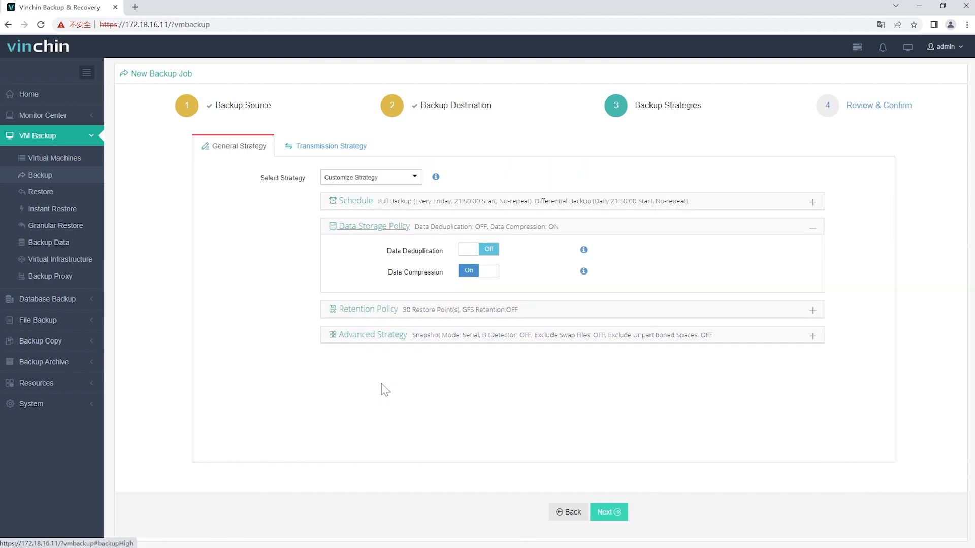
click(477, 248)
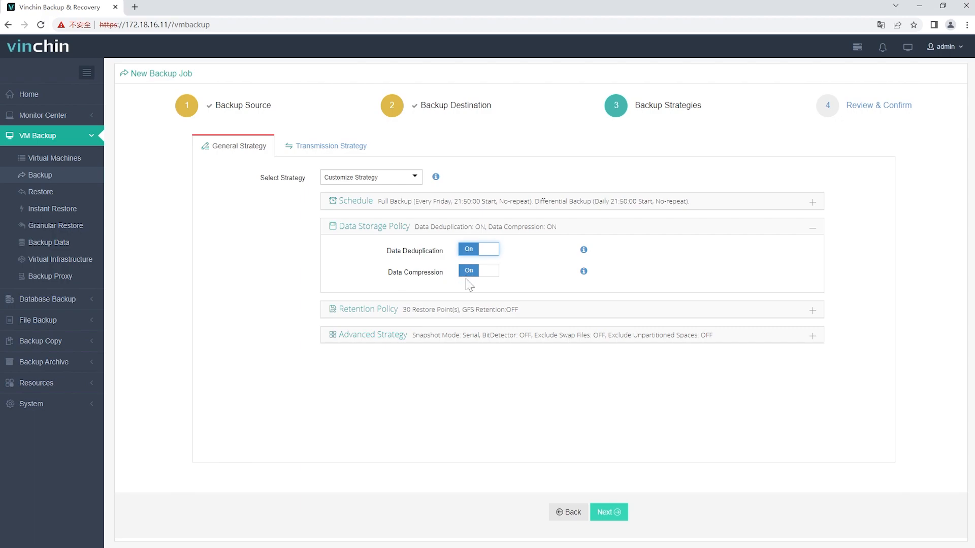
mouse_move(409, 307)
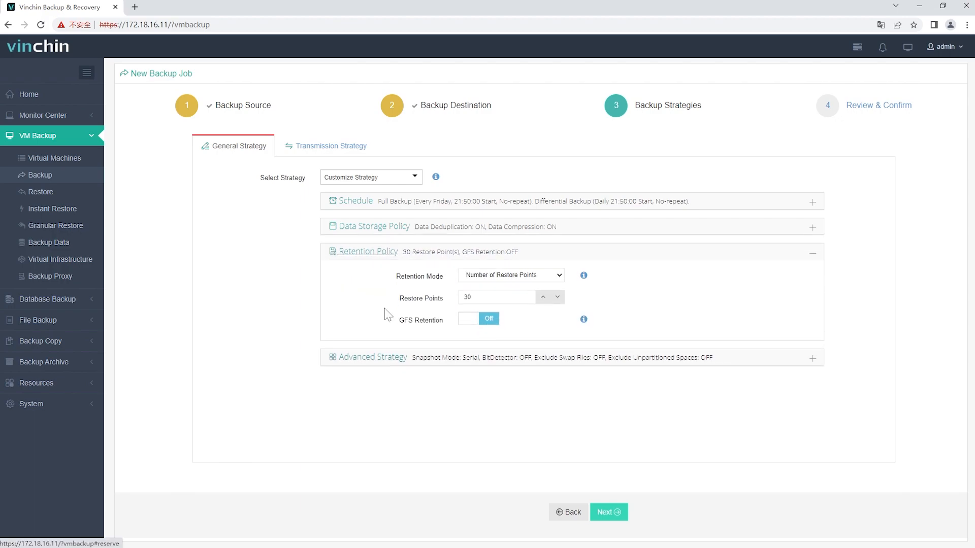
mouse_move(493, 283)
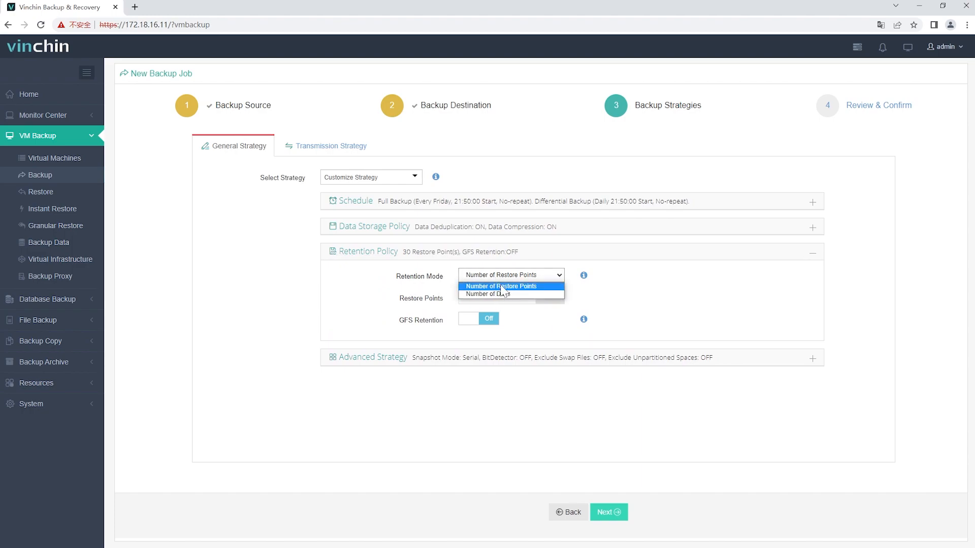
Keep retention mode as Number of Restore Points with 30 points
click(487, 319)
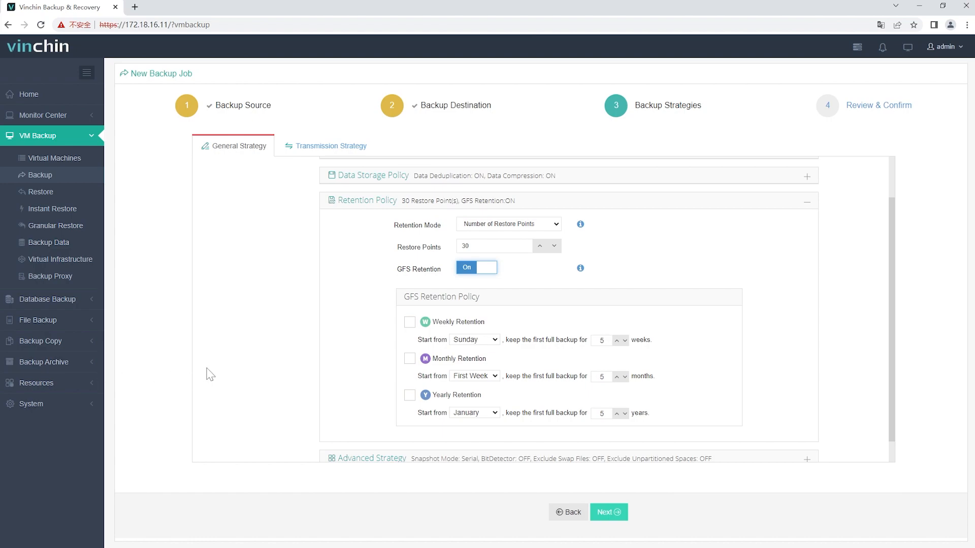
mouse_move(467, 268)
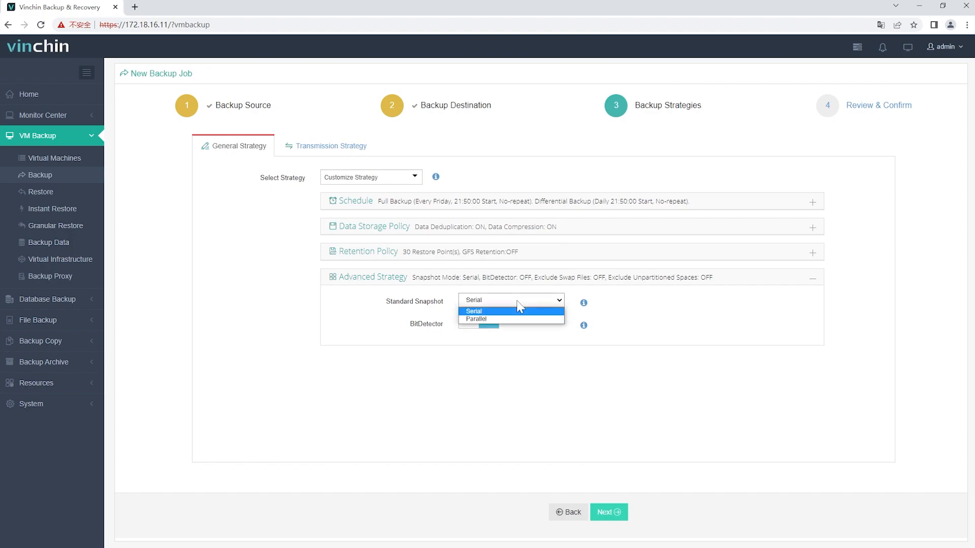
mouse_move(516, 316)
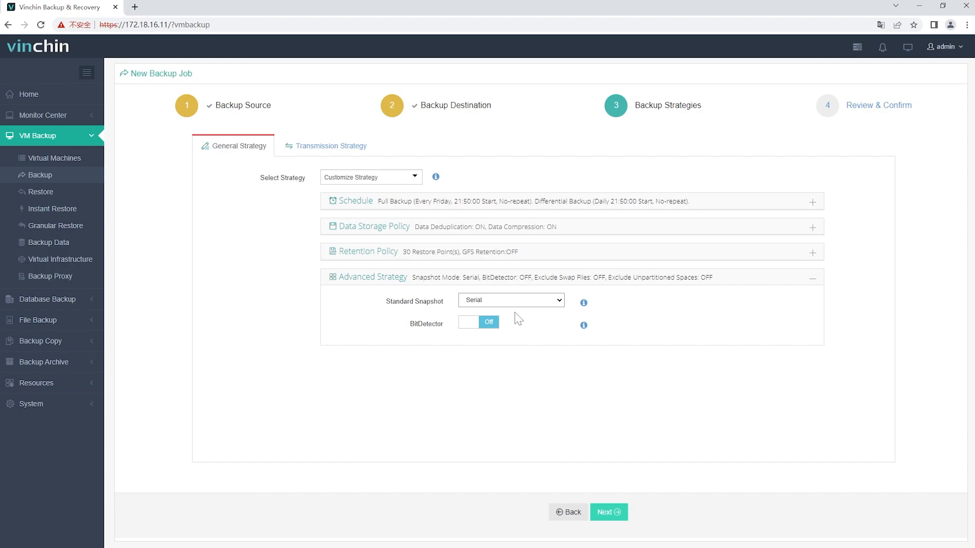
mouse_move(517, 308)
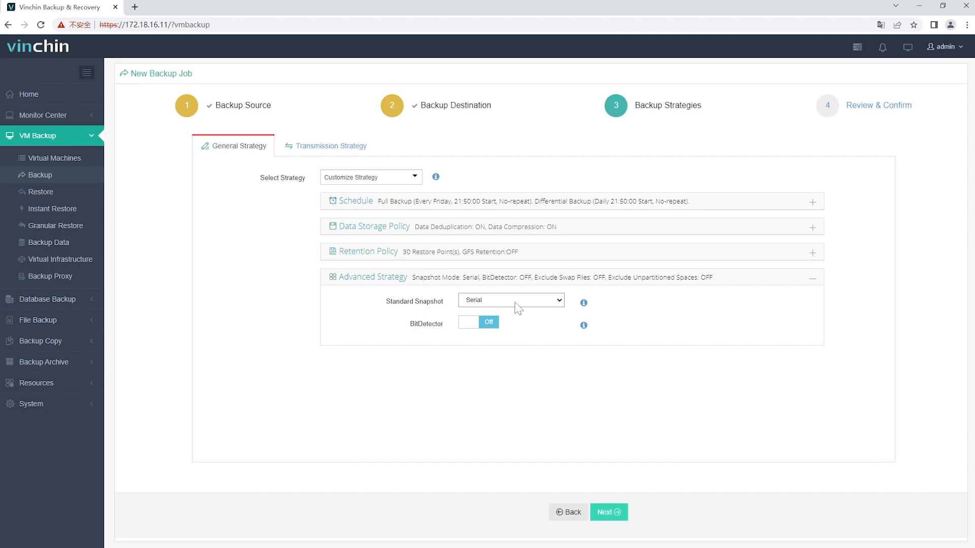
Try Parallel for Standard Snapshot, then set it back to Serial
click(510, 299)
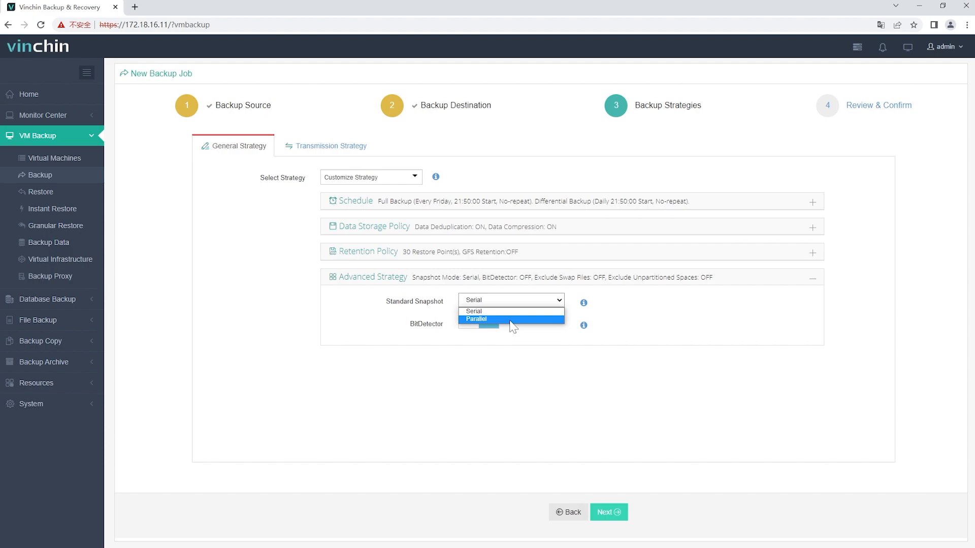
click(476, 319)
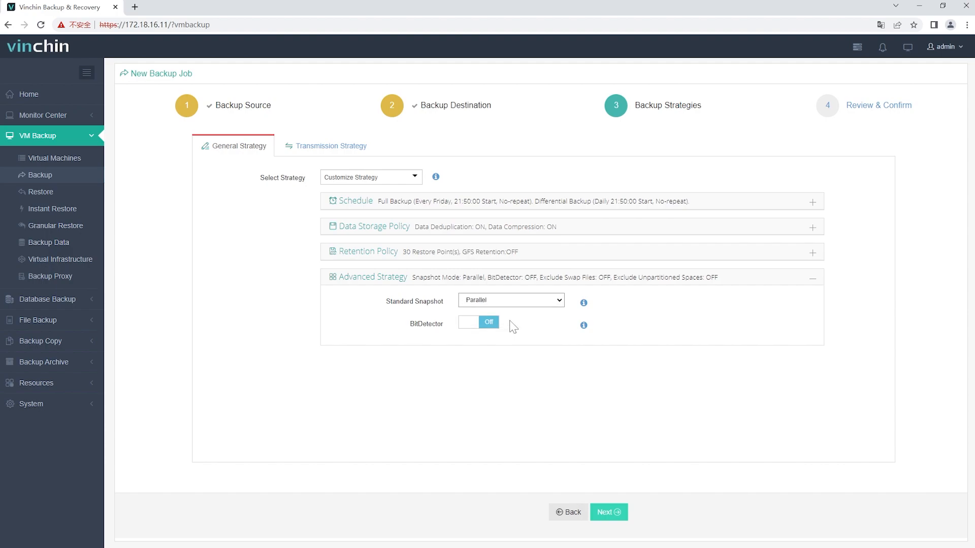
mouse_move(511, 311)
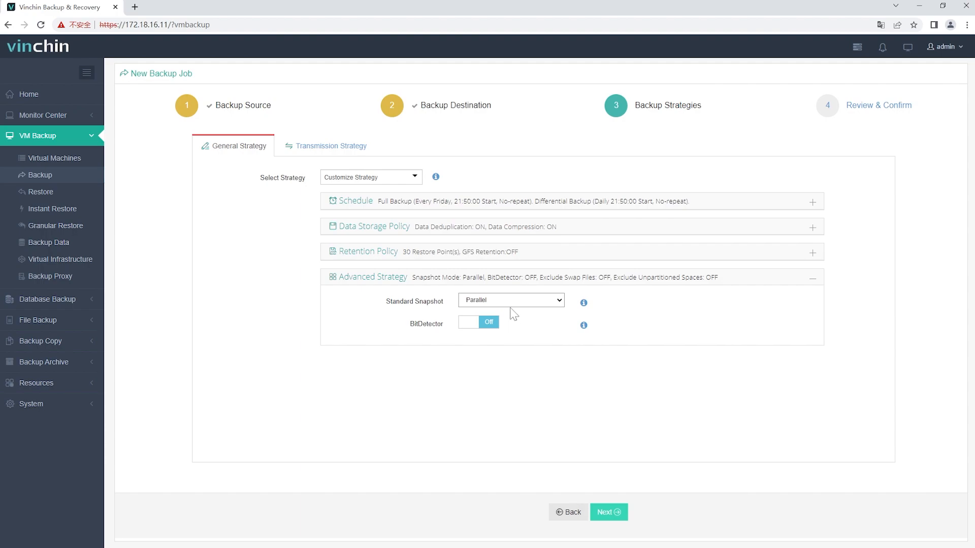
click(509, 300)
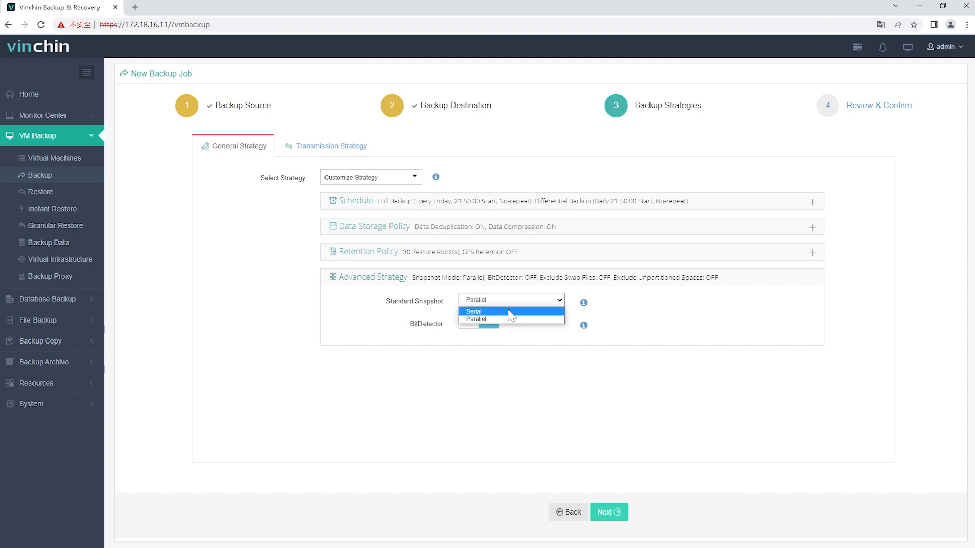
click(473, 311)
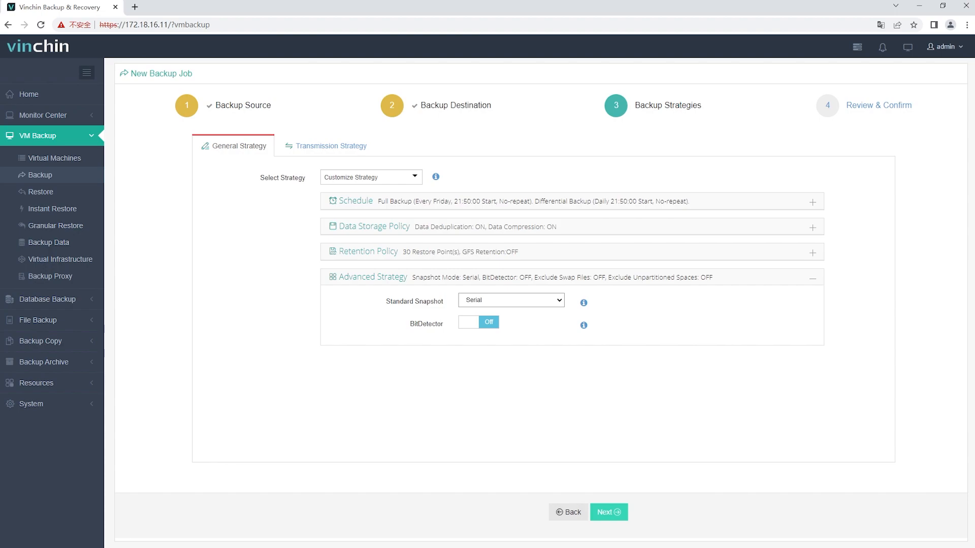
mouse_move(3, 354)
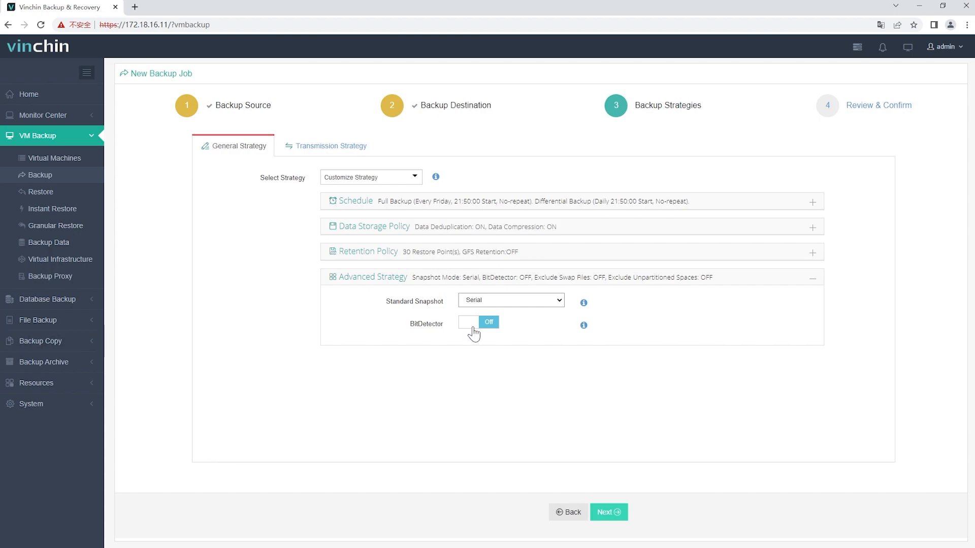
Turn BitDetector on, enabling swap-file and unpartitioned-space exclusion
click(477, 322)
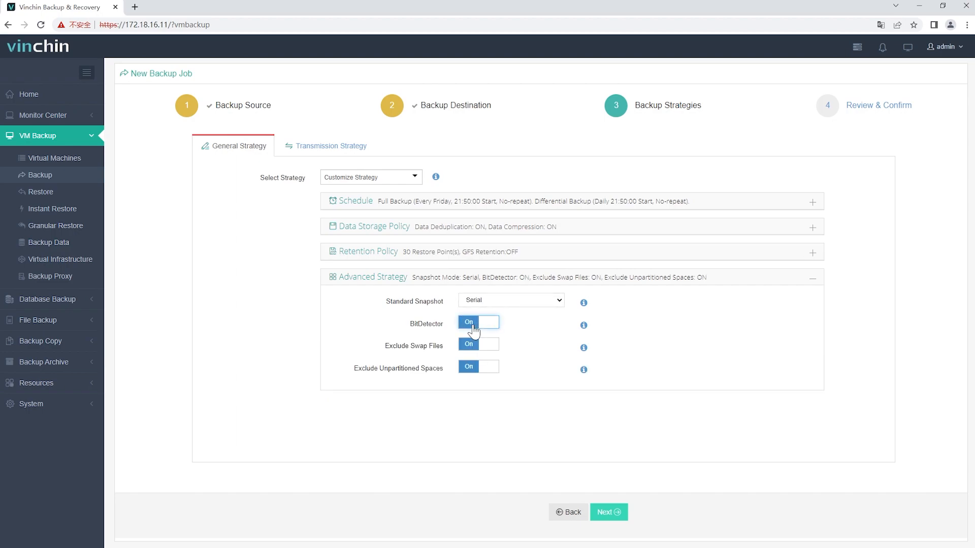
mouse_move(471, 337)
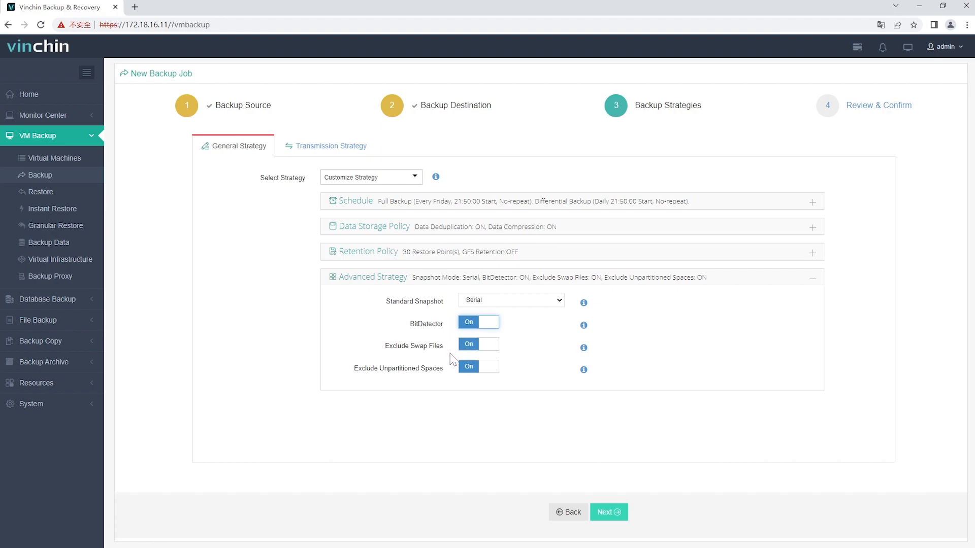
mouse_move(363, 211)
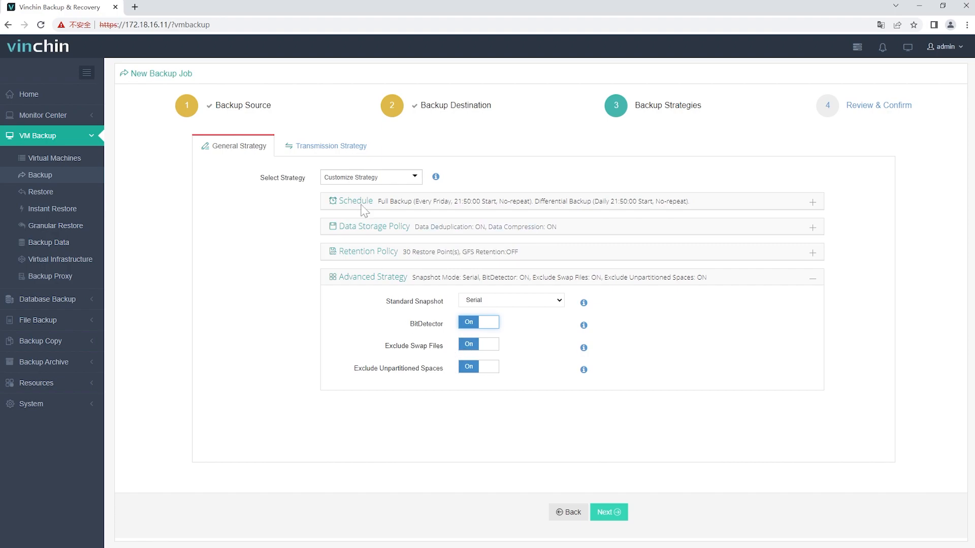
Turn on encrypted transmission over LAN and continue to the review summary
click(330, 145)
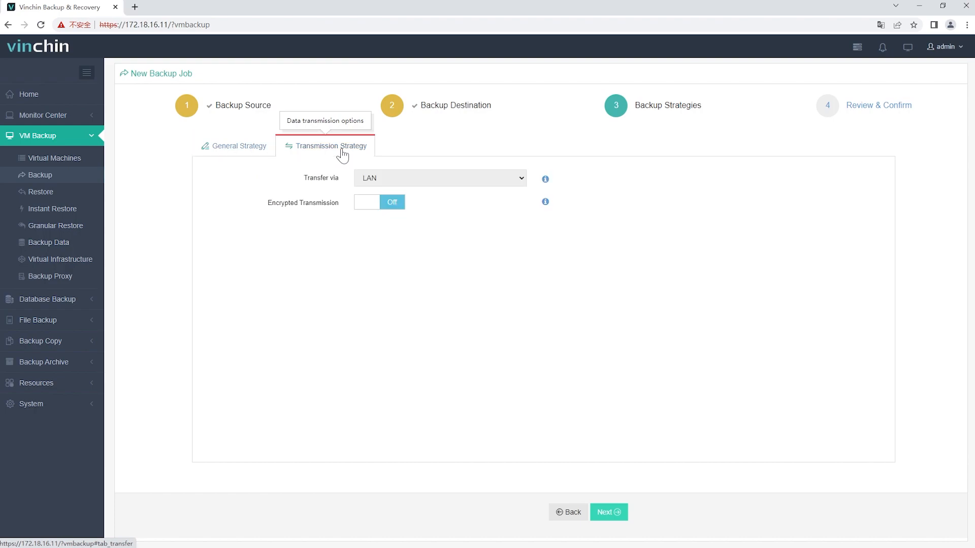
mouse_move(363, 216)
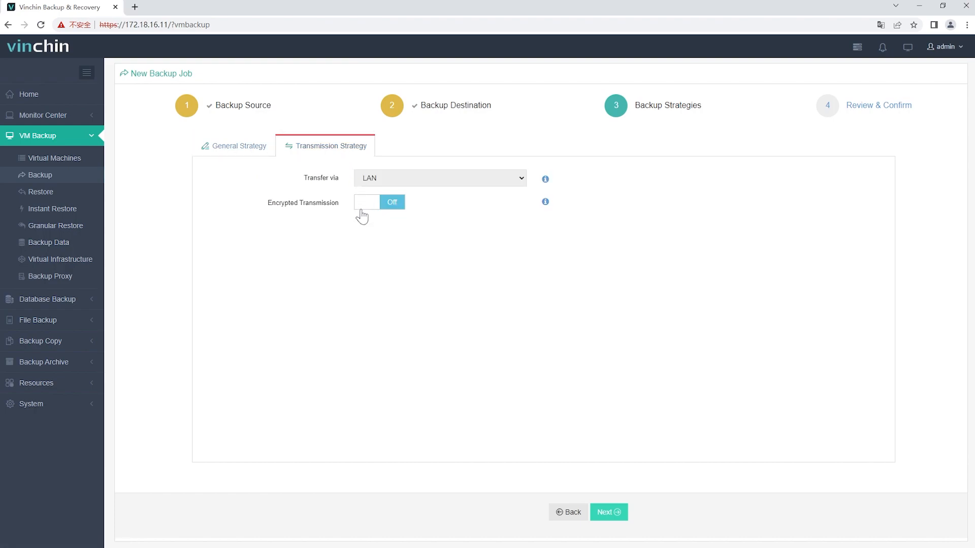
click(379, 201)
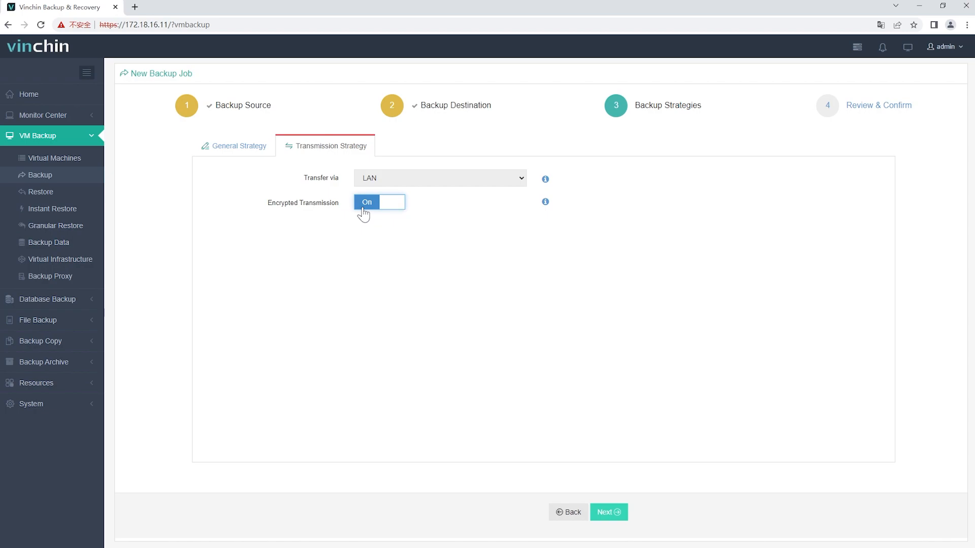
click(607, 511)
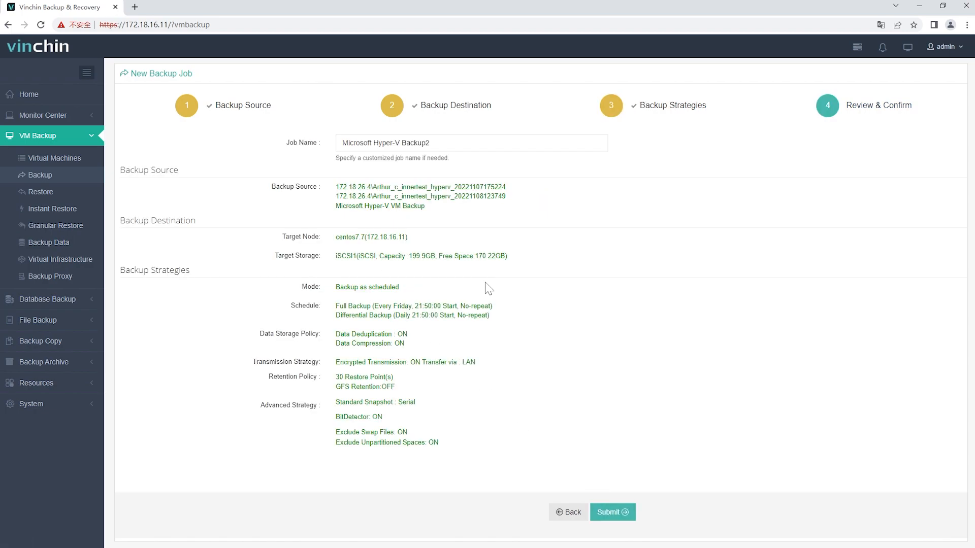
Submit Microsoft Hyper-V Backup2, start a full backup, and open the running job's details
click(470, 142)
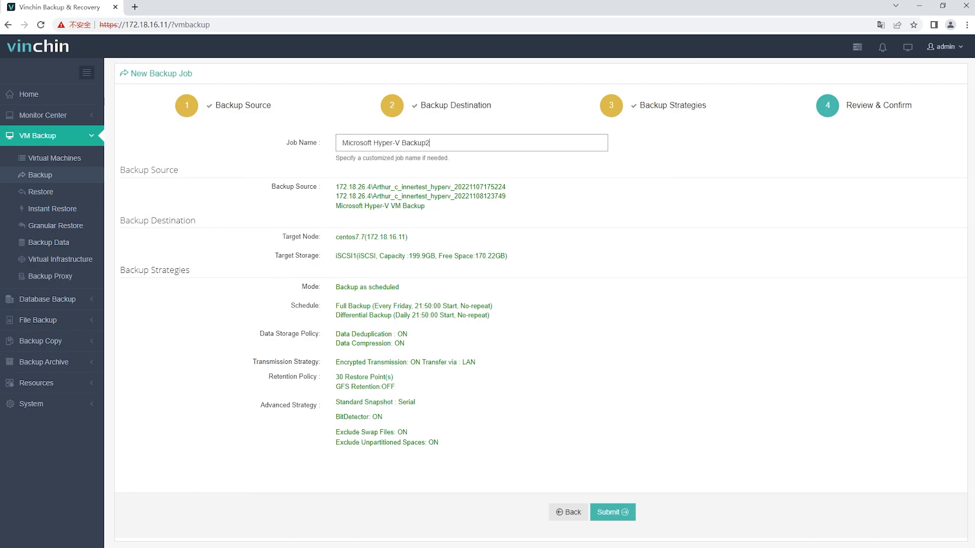
mouse_move(584, 490)
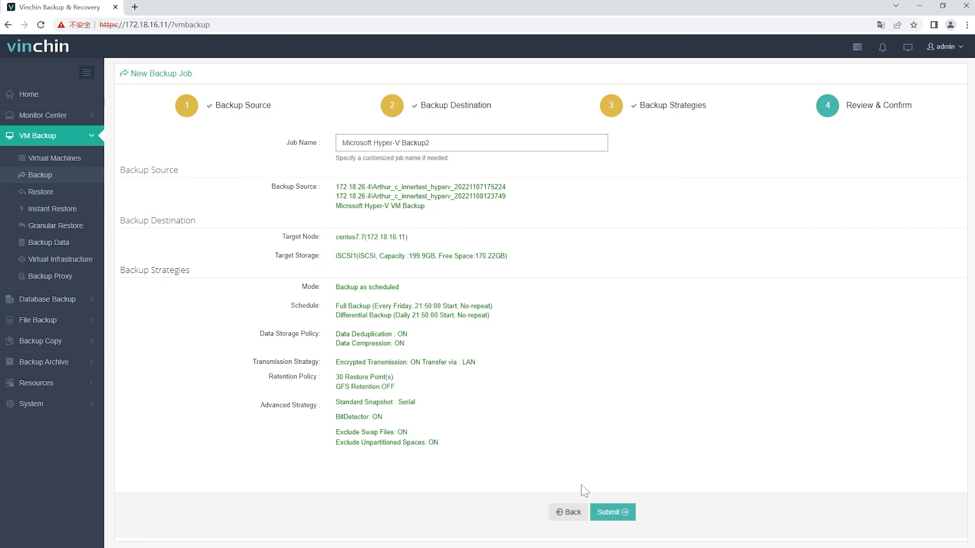
click(612, 512)
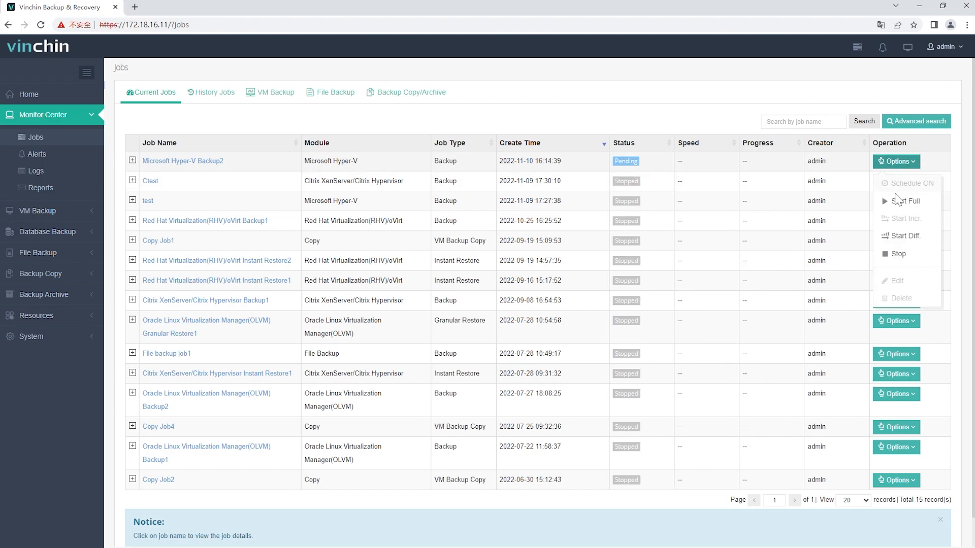
click(904, 200)
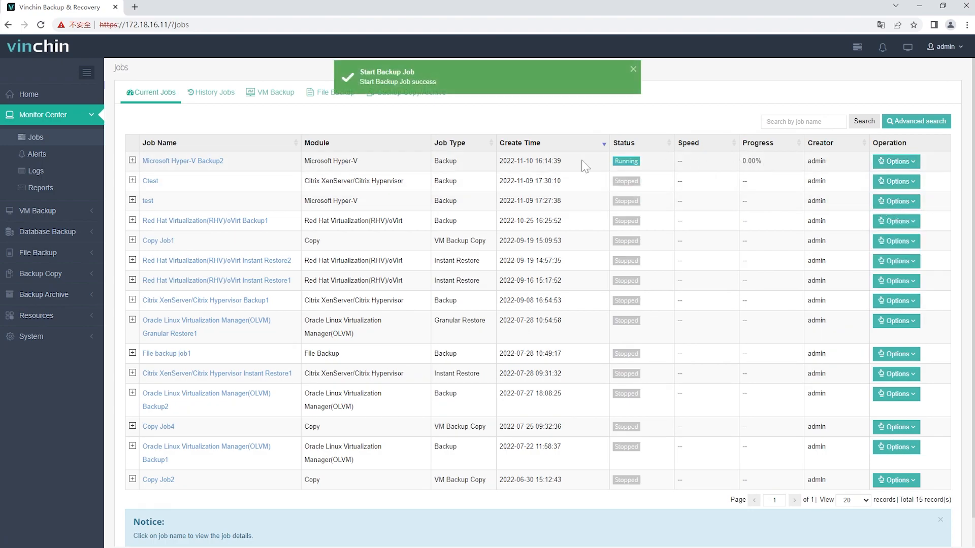
click(182, 161)
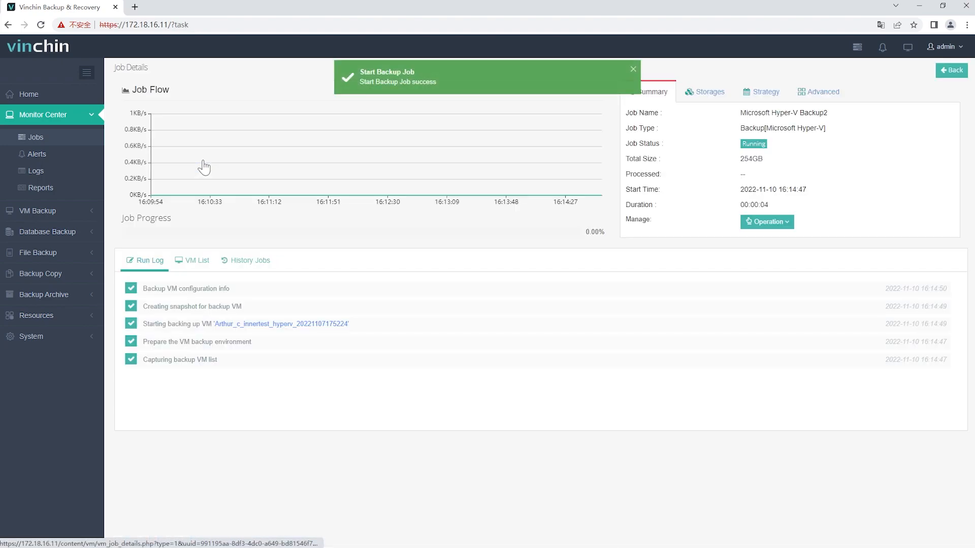
mouse_move(358, 304)
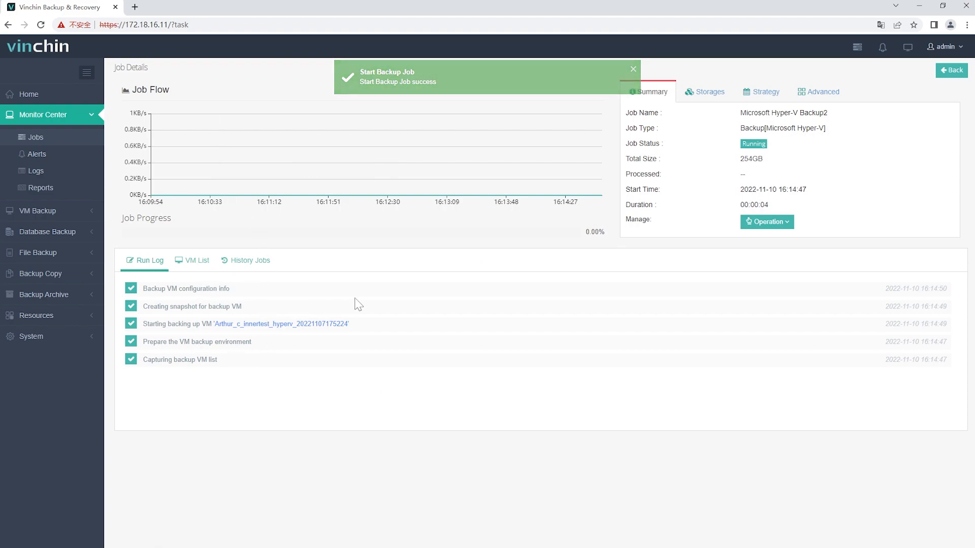